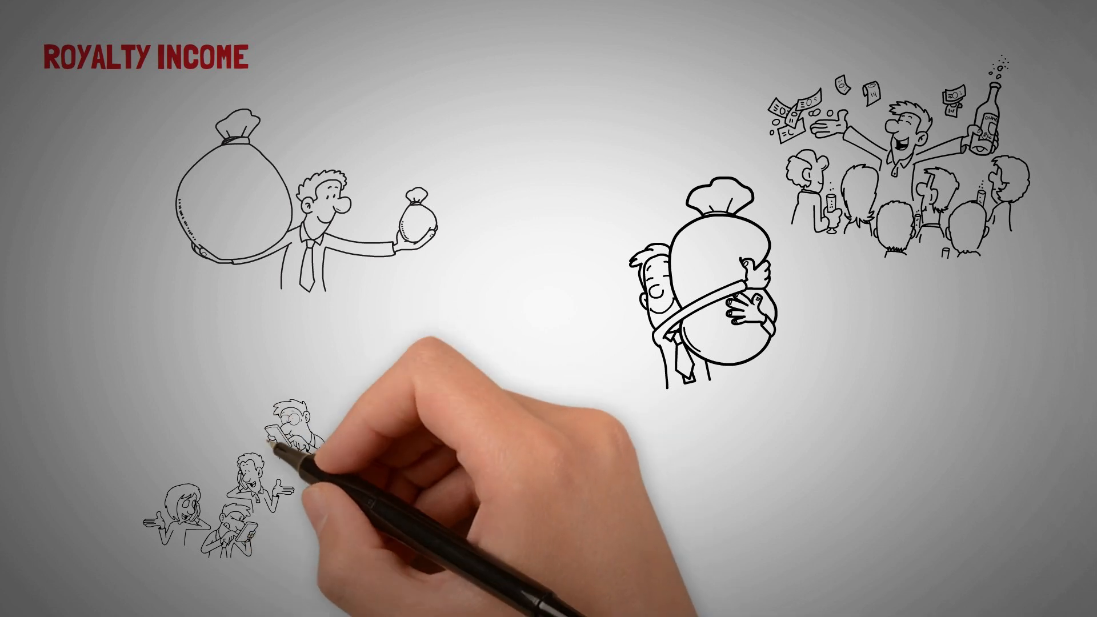
pyautogui.moveTo(294, 448)
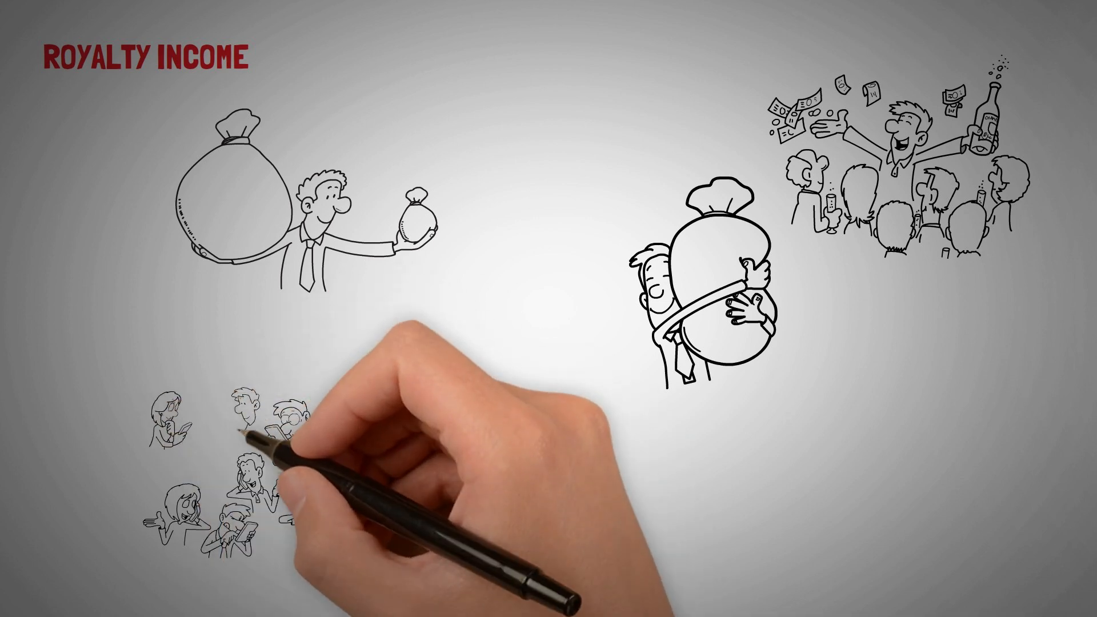